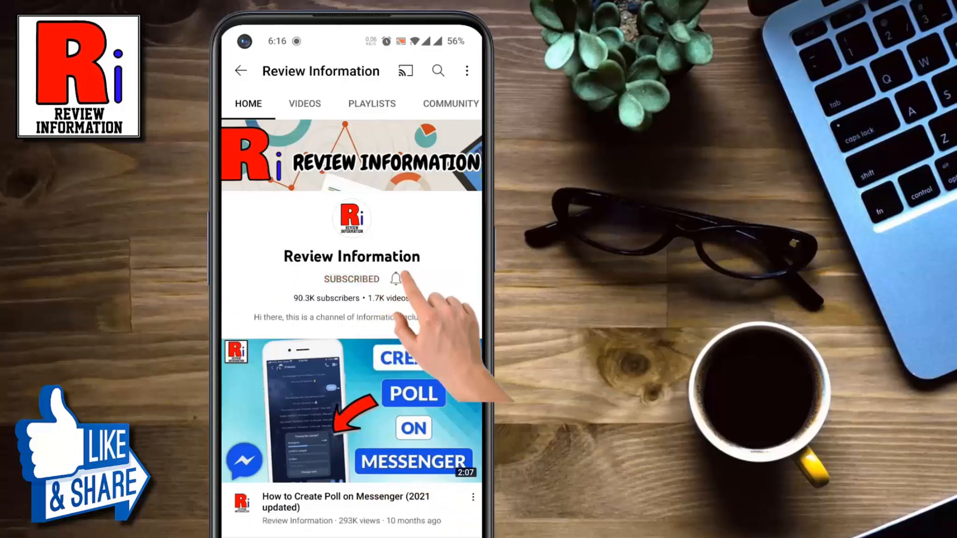
Launch the cloned Messenger app from the phone's app drawer
click(396, 278)
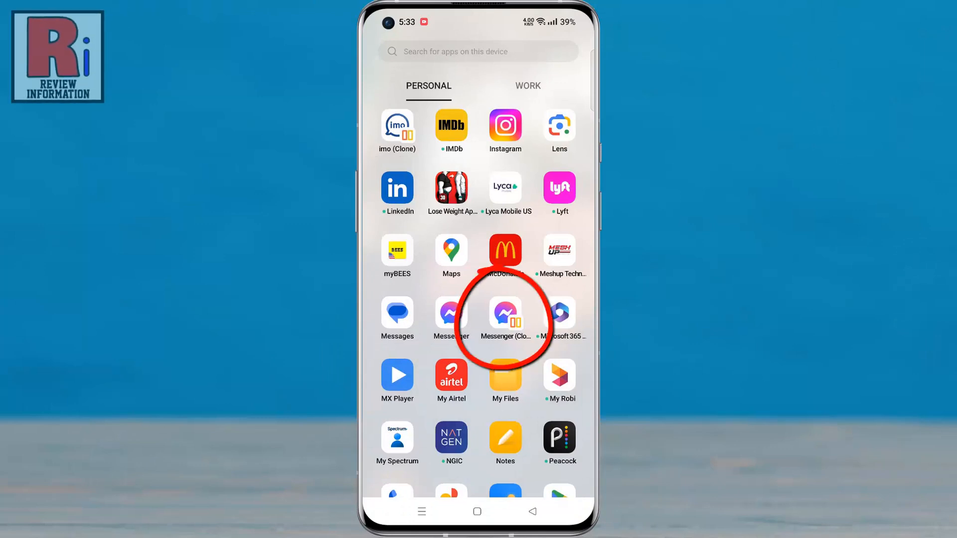
click(505, 312)
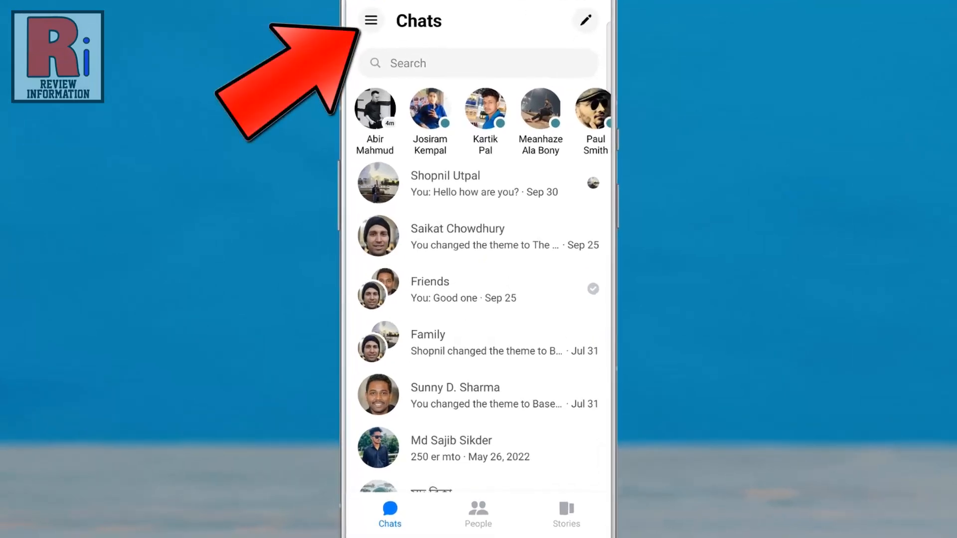
Go through Messenger's side menu and gear icon to the Privacy & safety page
click(370, 19)
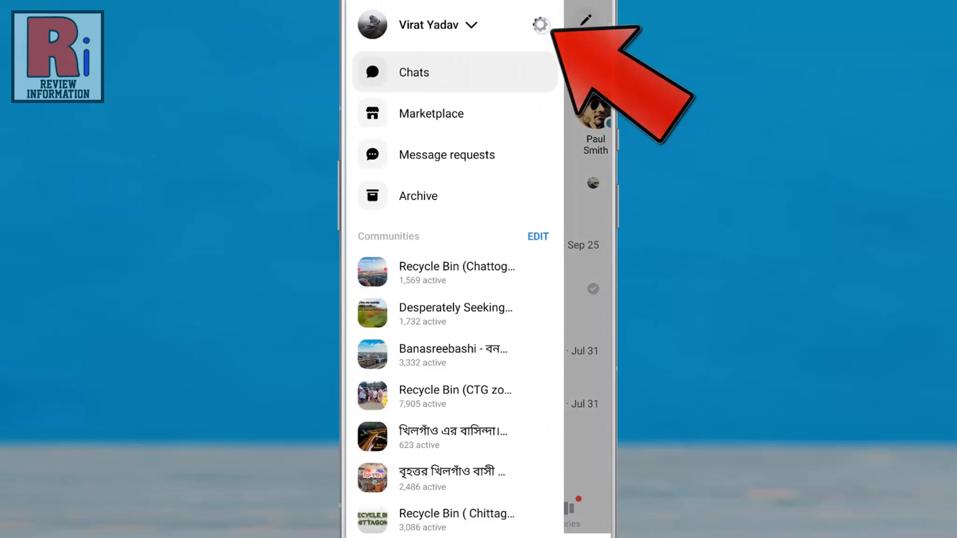
click(539, 25)
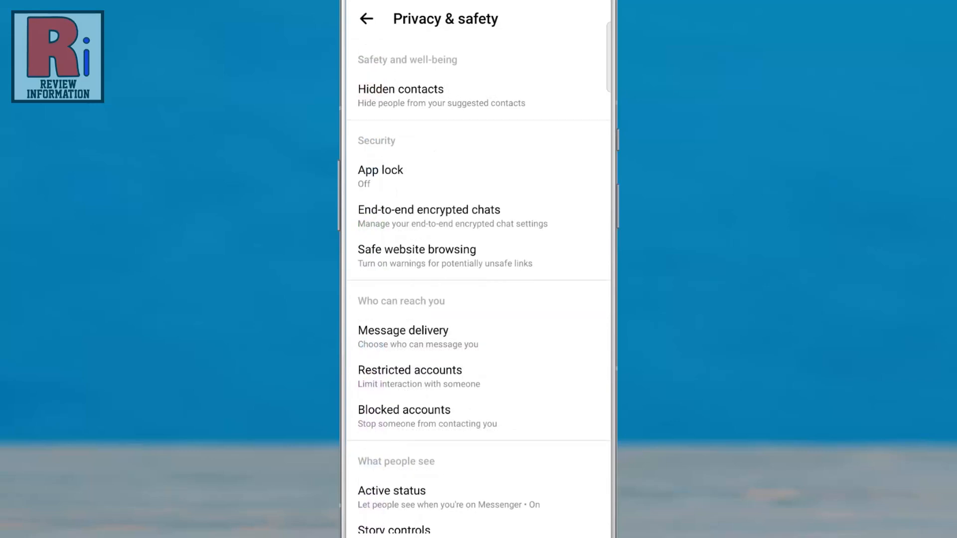
Open App lock under the Security section
click(380, 177)
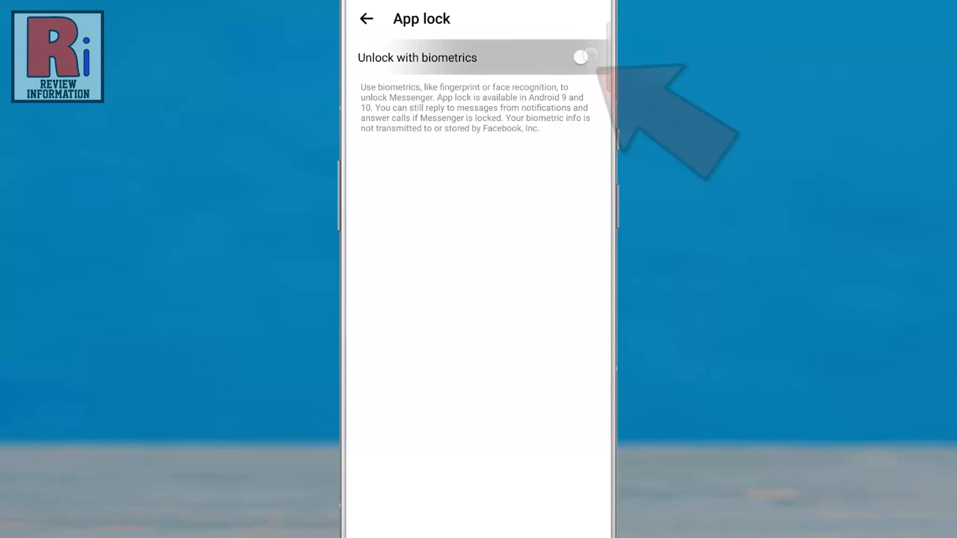
Enable Unlock with biometrics and set locking to After I leave Messenger
click(585, 58)
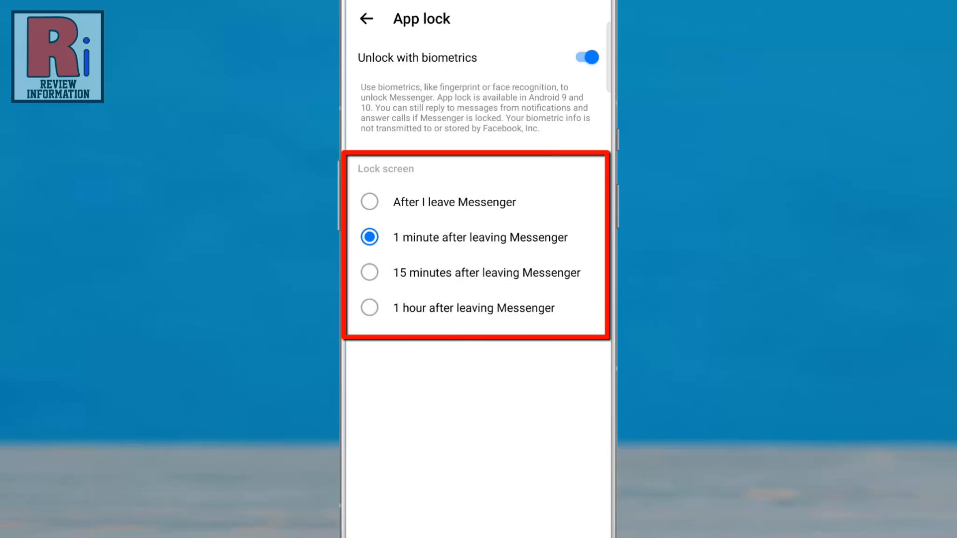
click(369, 202)
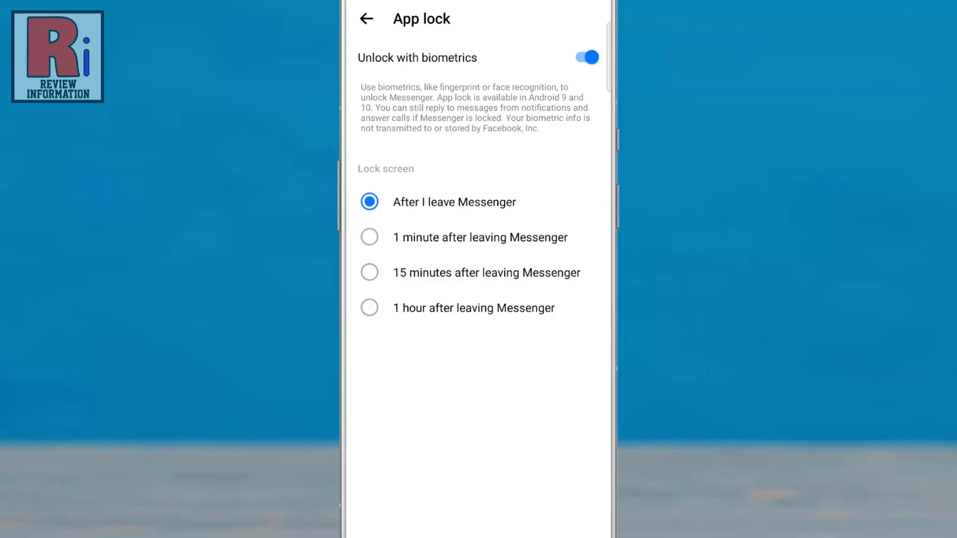
Back out three times through Privacy & safety and settings to the Chats list
click(366, 19)
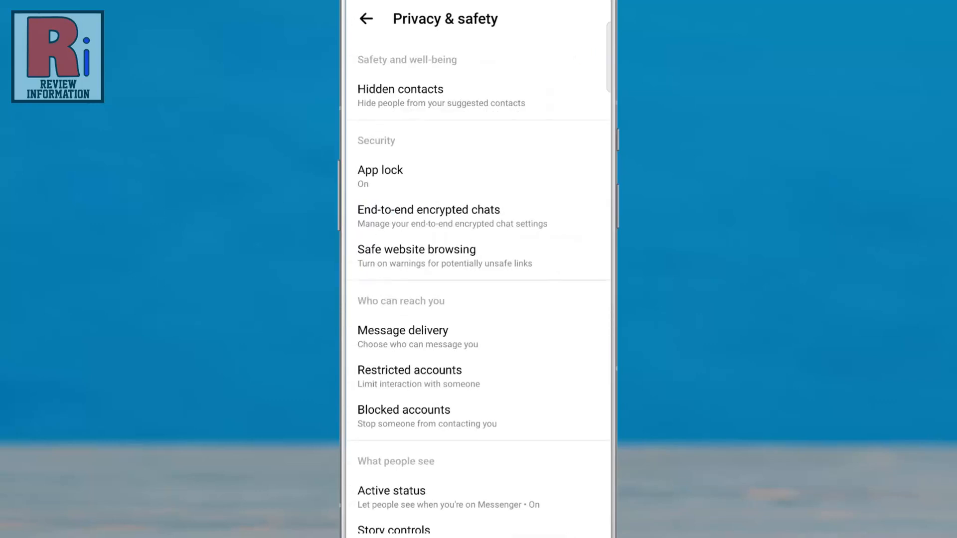
click(367, 18)
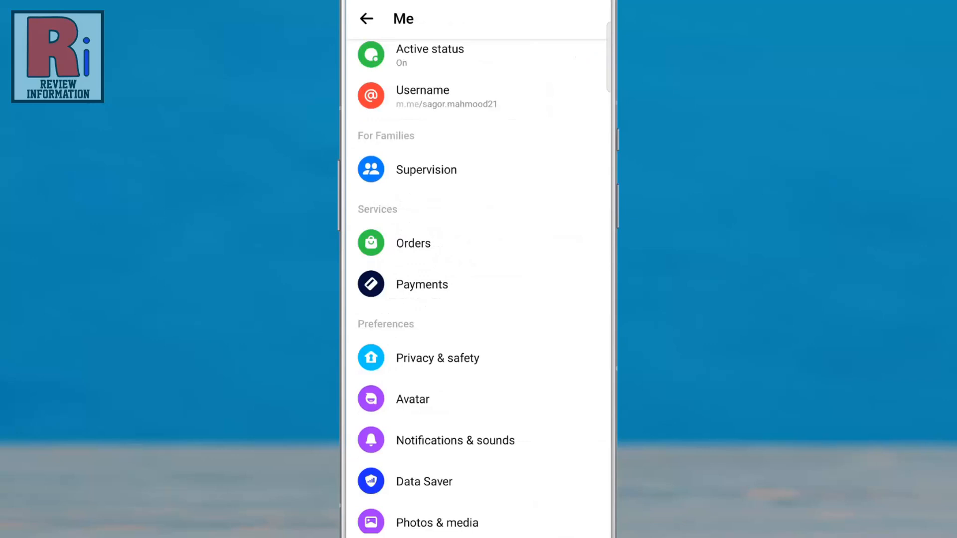
click(367, 19)
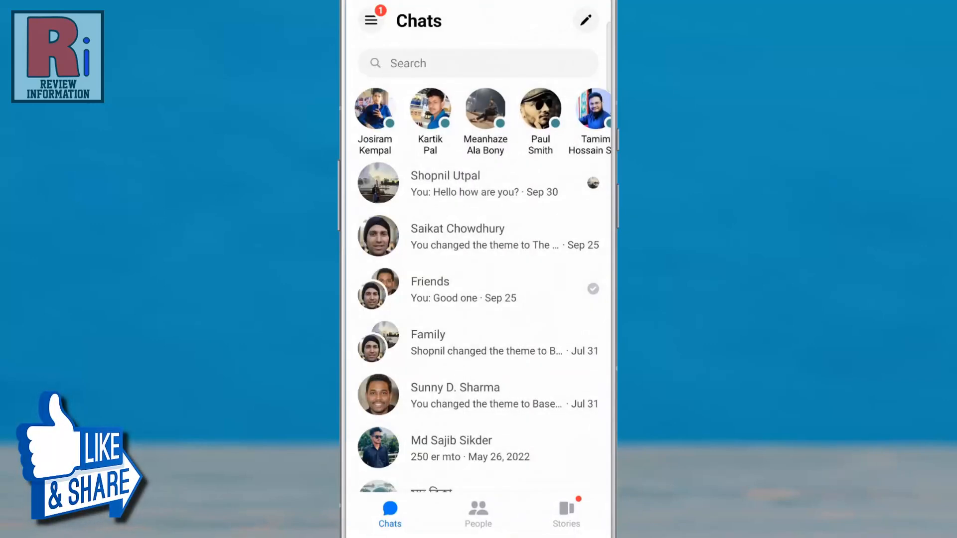